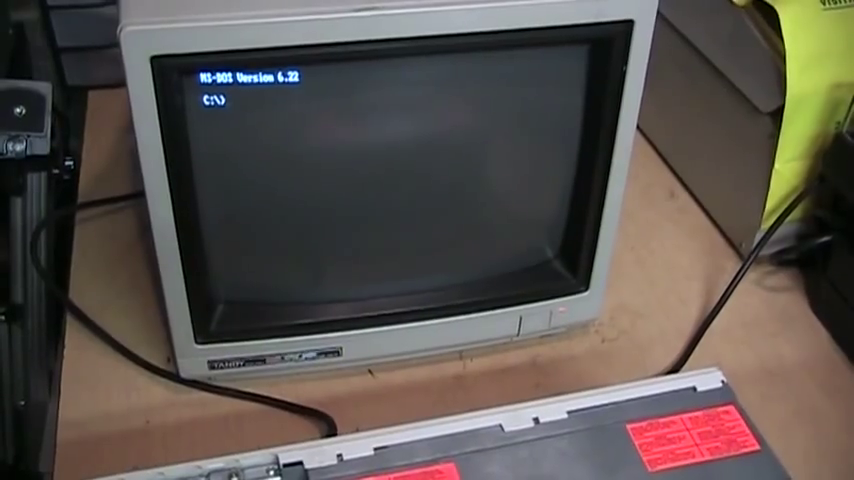
Run DATE to show the current date 09-14-2013, then list the directory with DIR.
text(date)
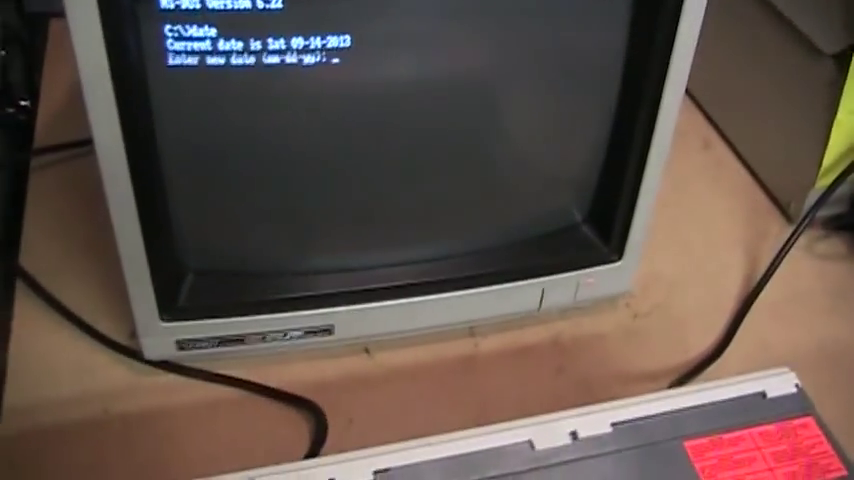
text(dir)
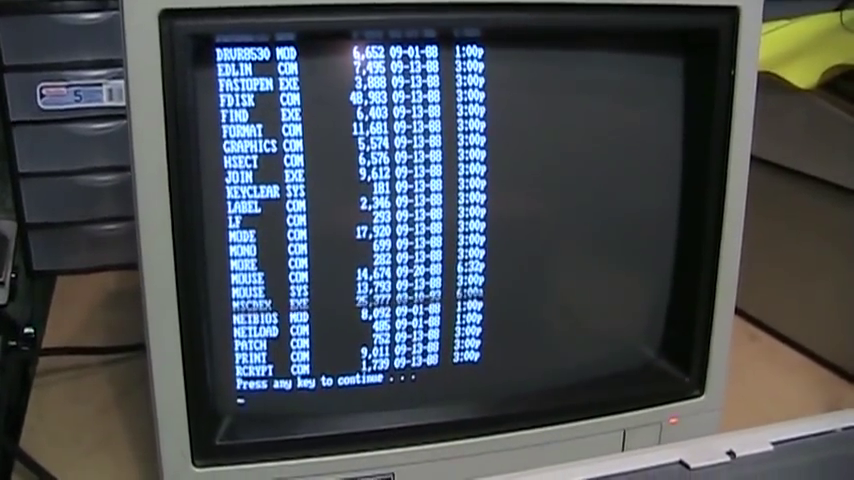
Continue the paused A:\ listing to its end: 58 files, 579,441 bytes.
key(enter)
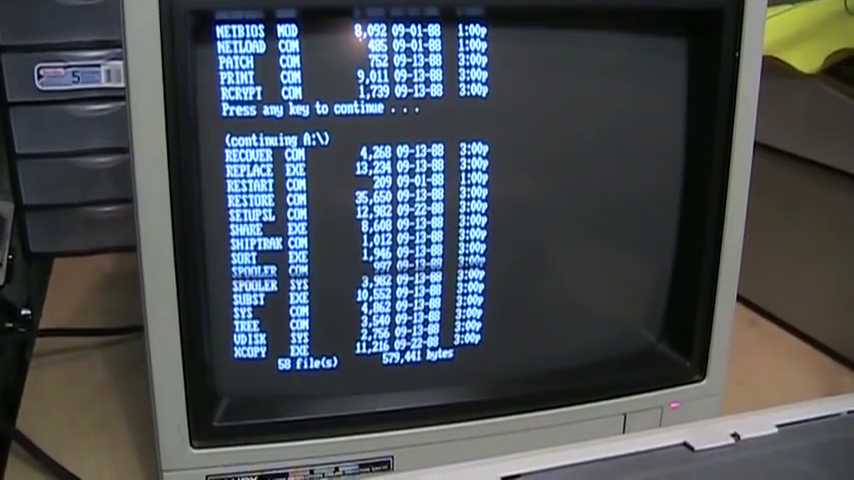